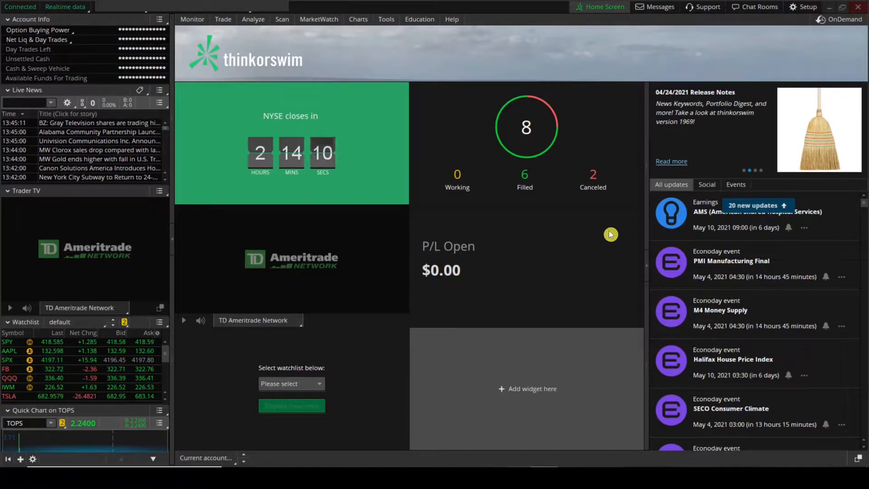
- Browse the Tools and Scan menus, ending on the Trade menu's trading pages
click(223, 19)
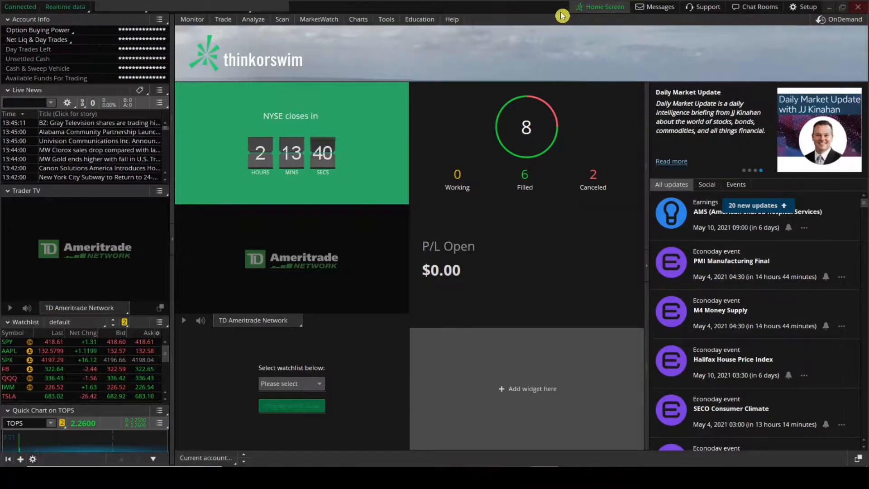
click(385, 19)
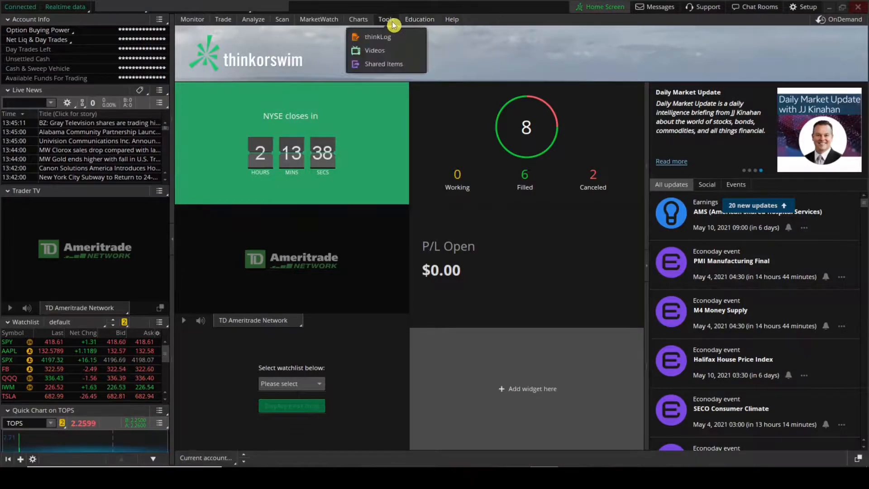
click(282, 19)
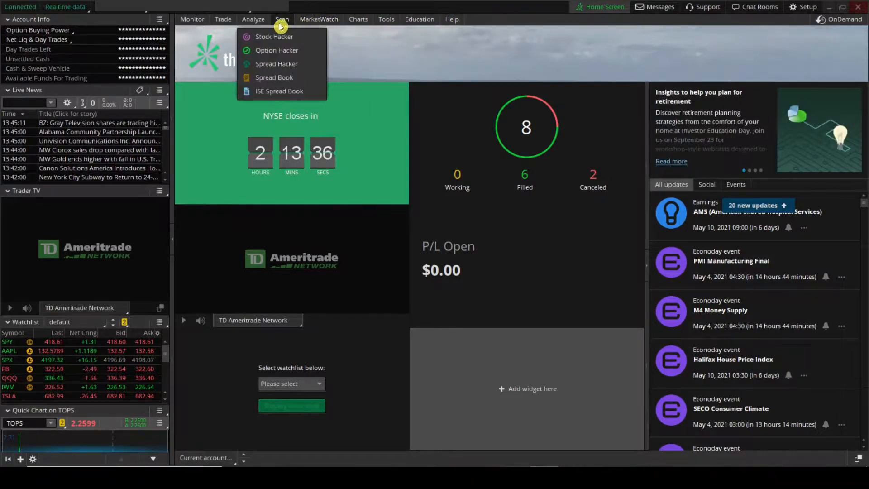
click(223, 19)
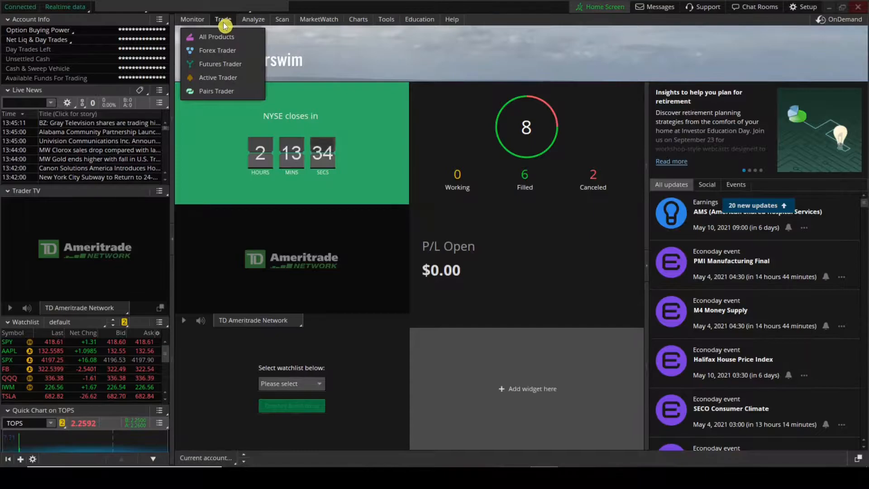
mouse_move(218, 77)
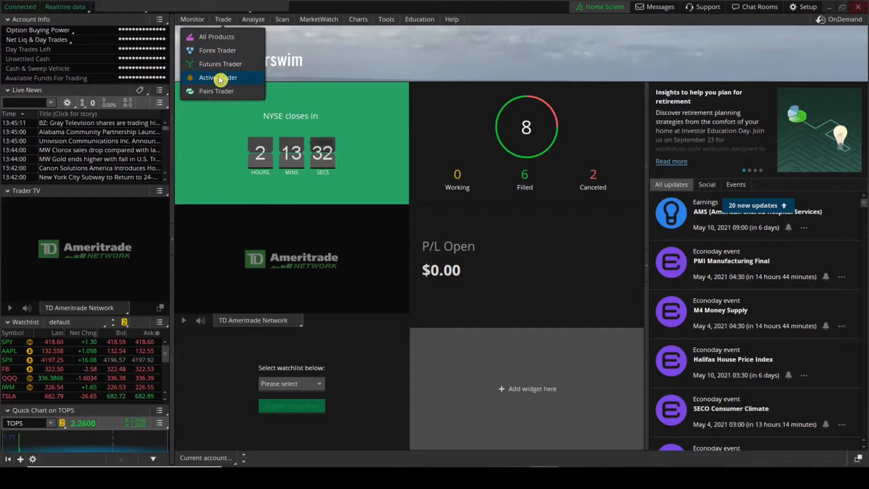
- Open Active Trader from the Trade menu to show the /ES and /NQ ladders
click(216, 77)
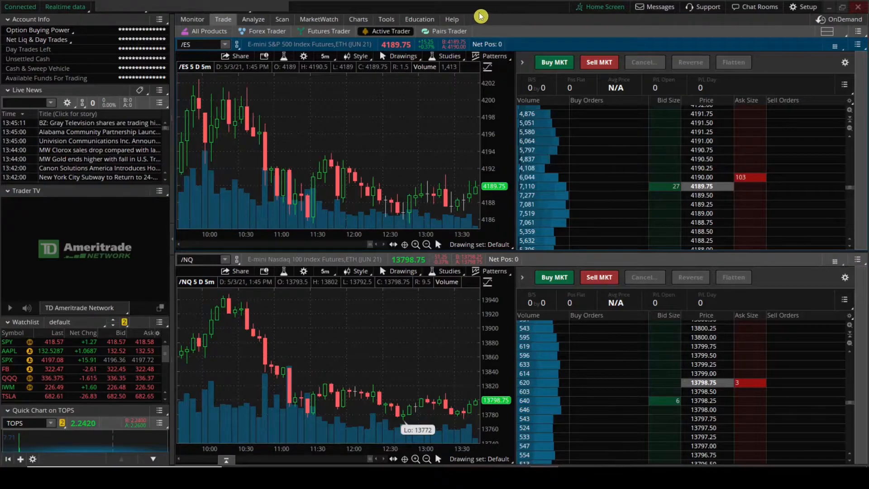
mouse_move(288, 100)
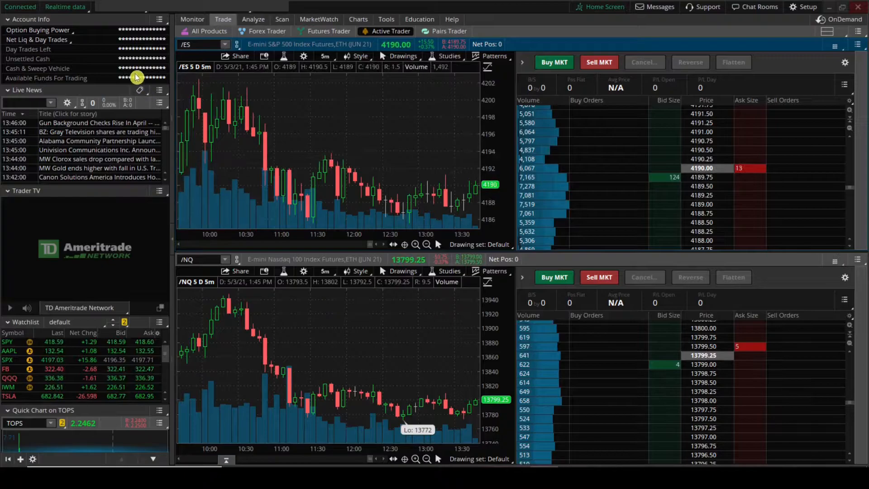
mouse_move(102, 335)
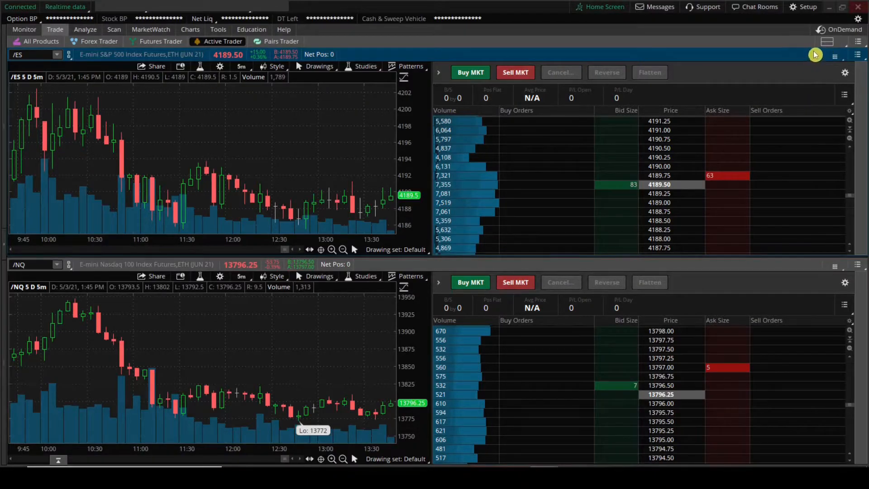
- Switch Active Trader to a one-cell grid showing only the /ES chart and ladder
click(827, 41)
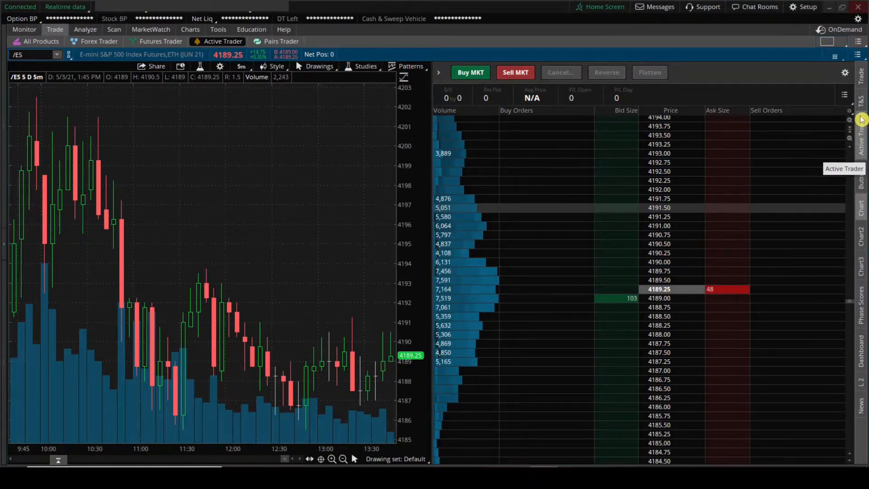
mouse_move(861, 106)
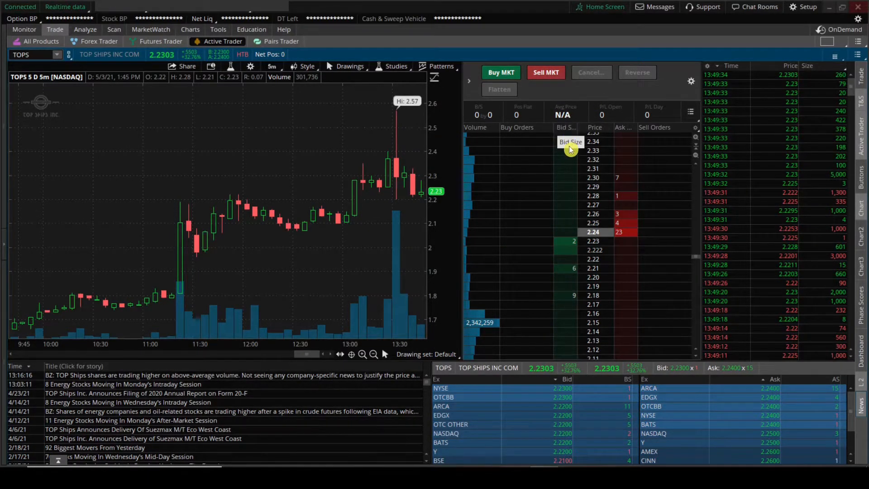
mouse_move(565, 205)
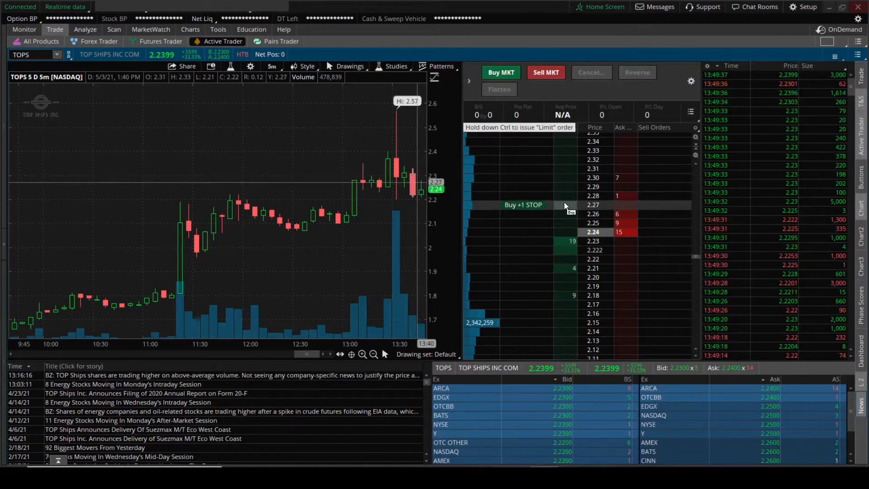
mouse_move(565, 259)
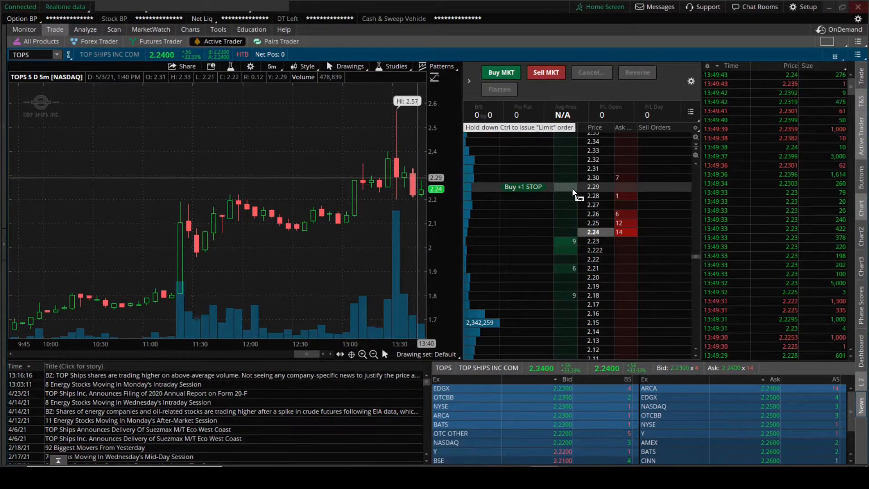
mouse_move(571, 236)
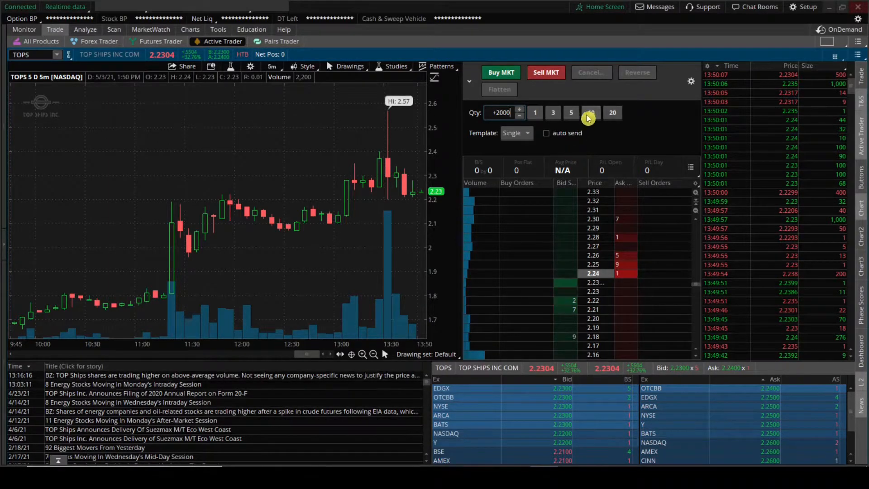
- Set TOPS quantity to 10, try a 2.17 buy limit, then delete it
click(590, 112)
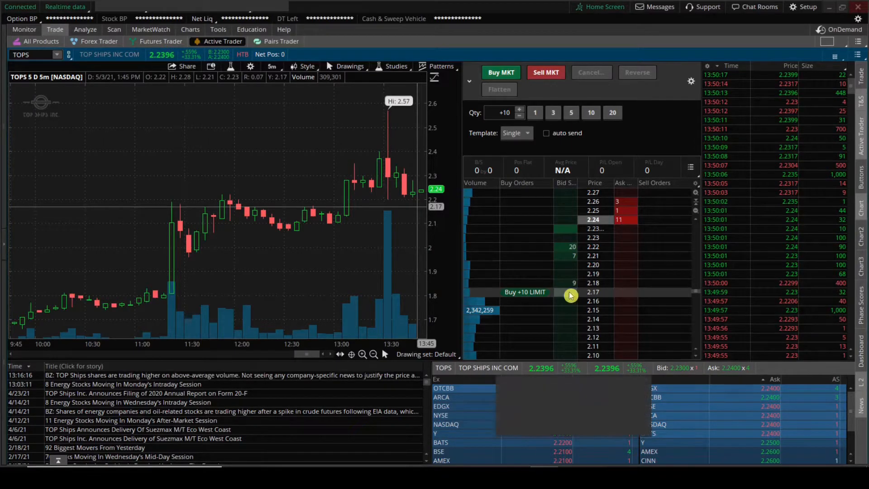
click(525, 292)
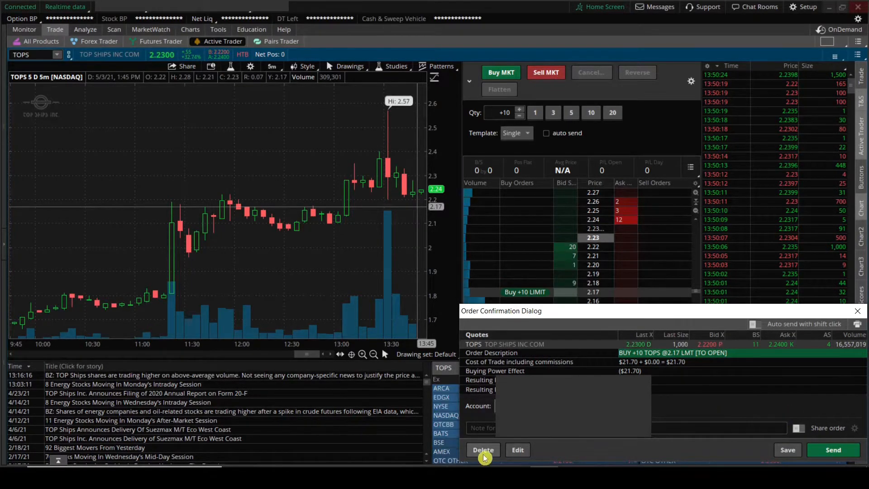
click(483, 450)
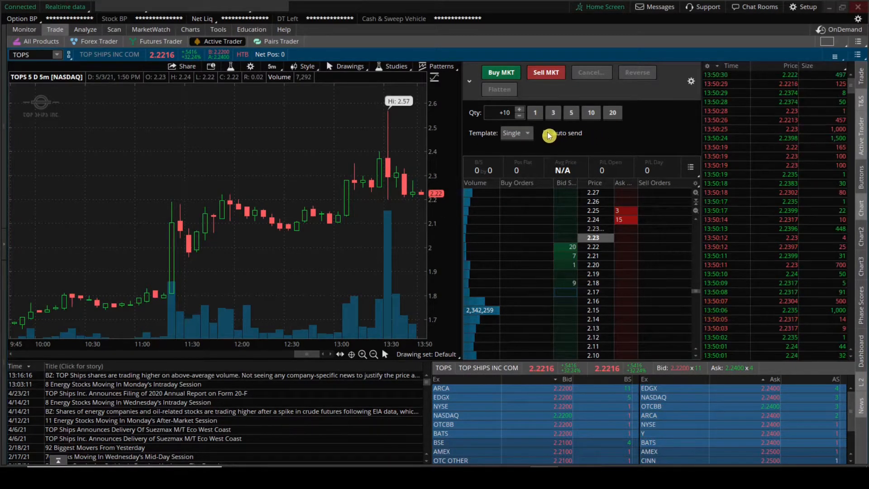
- Enable auto send, then cancel the working 10-share TOPS limit order at 2.17
click(548, 133)
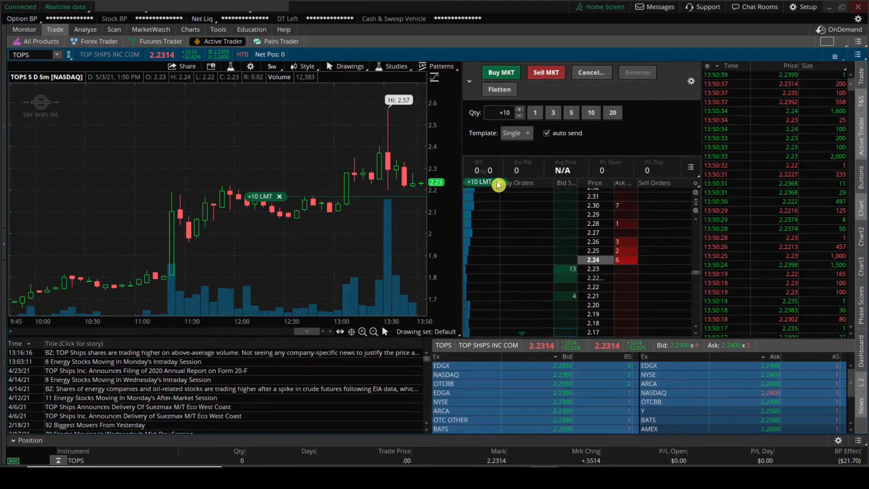
mouse_move(302, 211)
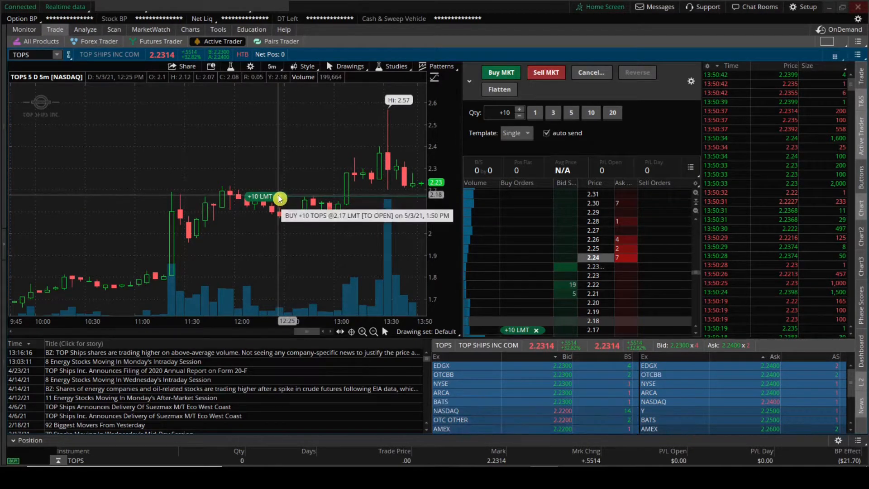
click(590, 72)
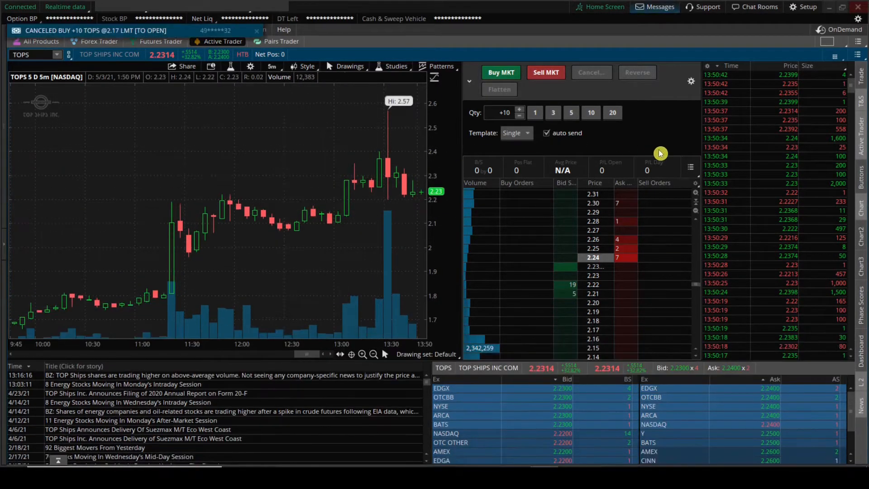
mouse_move(632, 111)
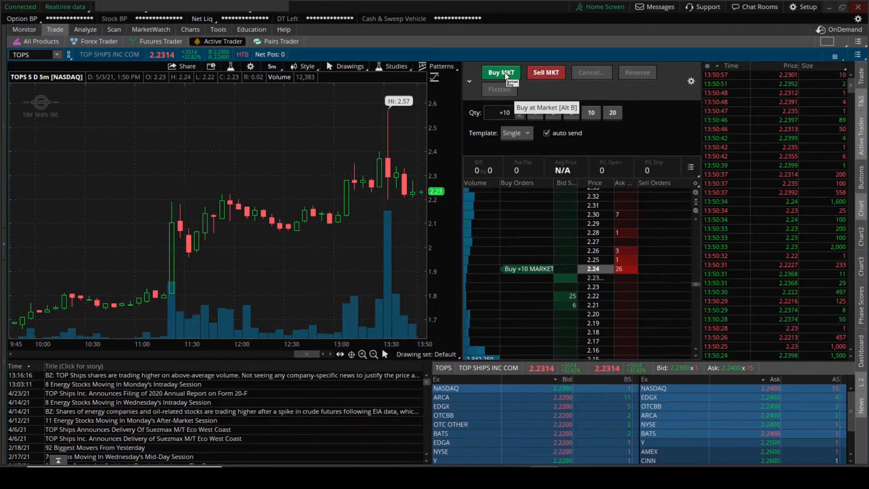
- Buy 10 TOPS shares at market, then sell all 10 at market
click(501, 71)
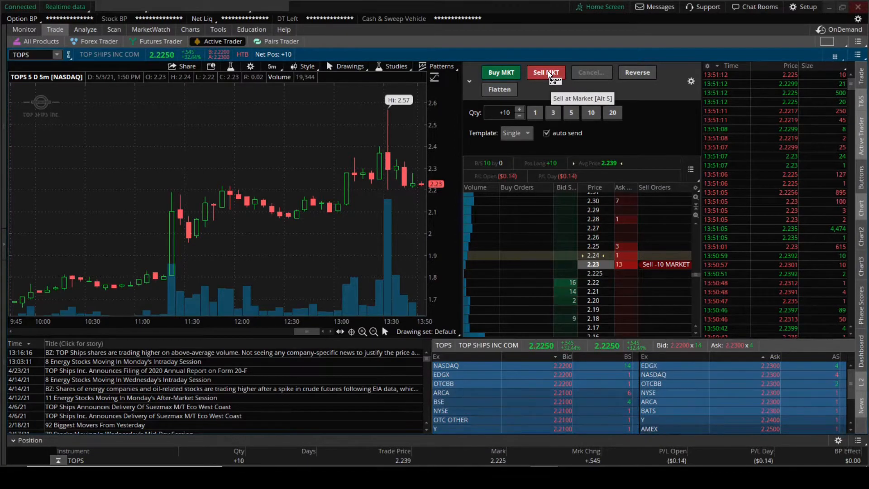
click(546, 72)
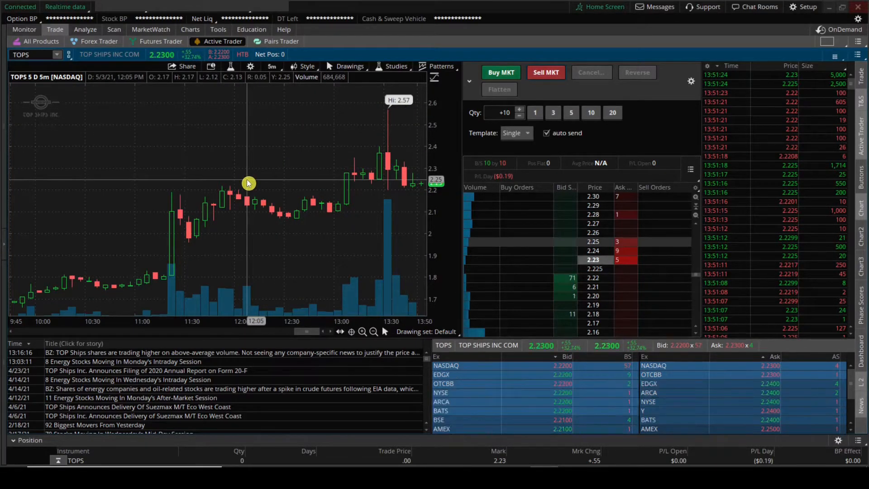
mouse_move(342, 240)
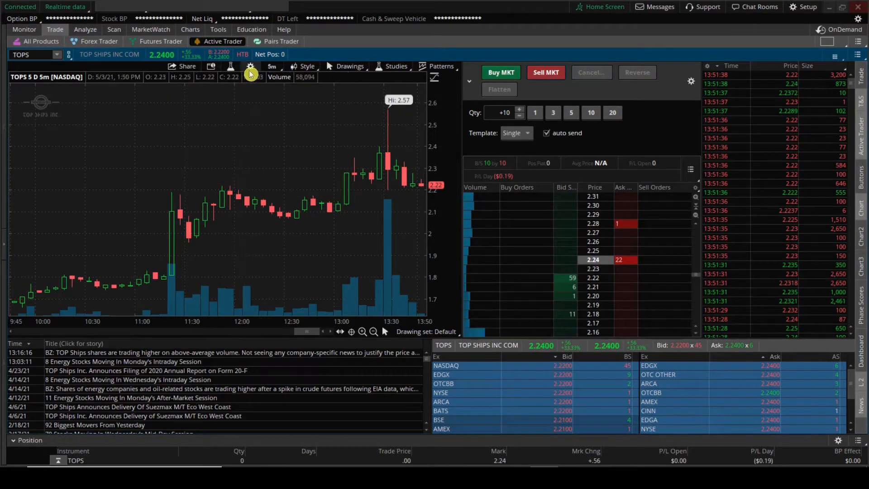
- In Chart Settings Appearance, set Volume bars to 'Color as symbol ticks' and apply
click(250, 66)
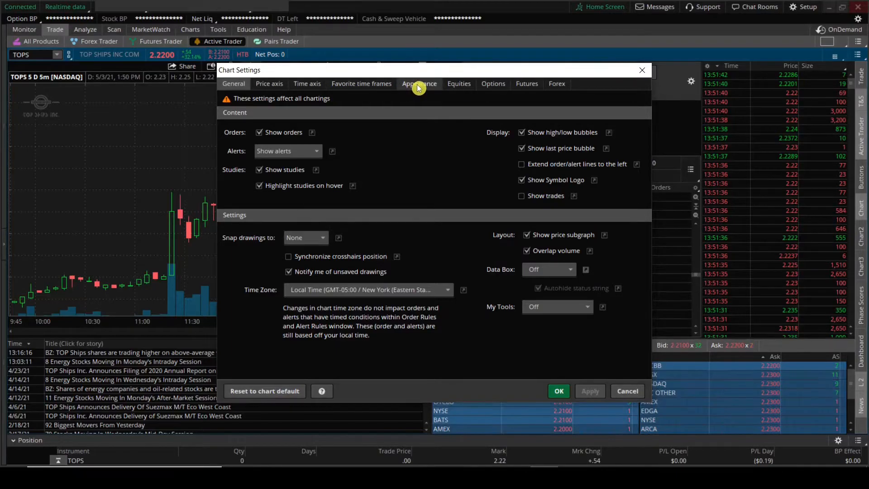
click(419, 83)
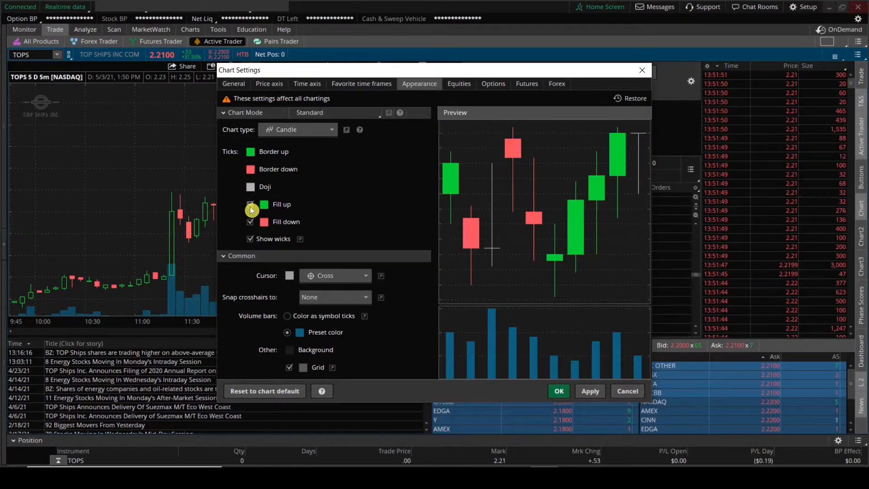
click(250, 204)
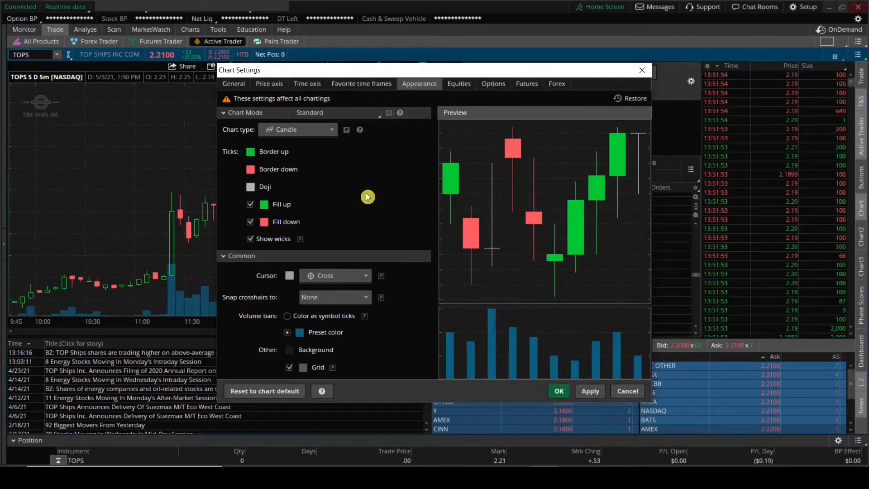
mouse_move(310, 324)
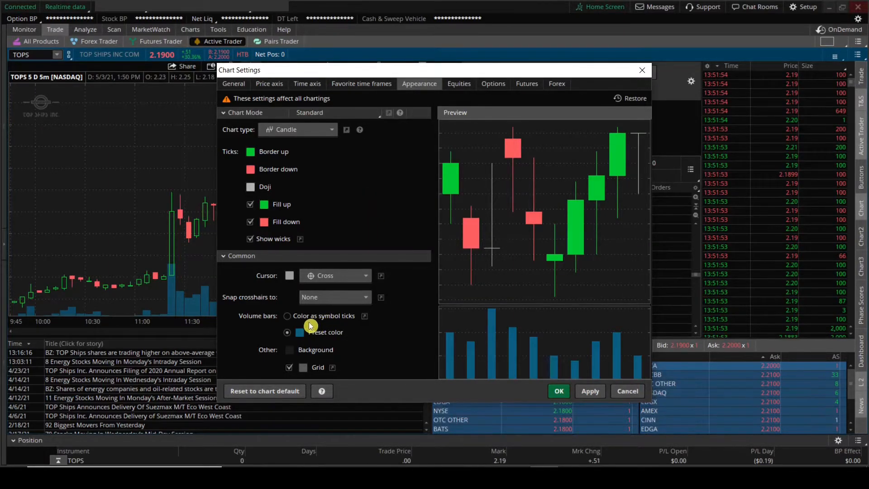
mouse_move(288, 315)
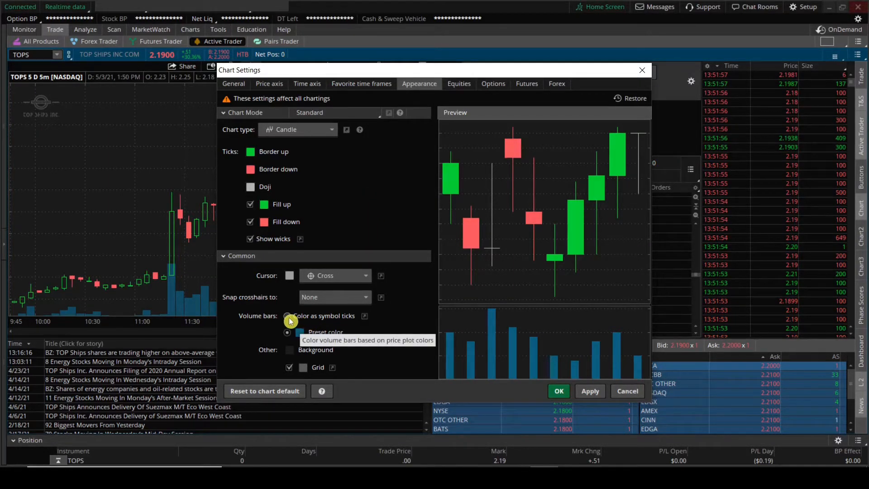
click(288, 316)
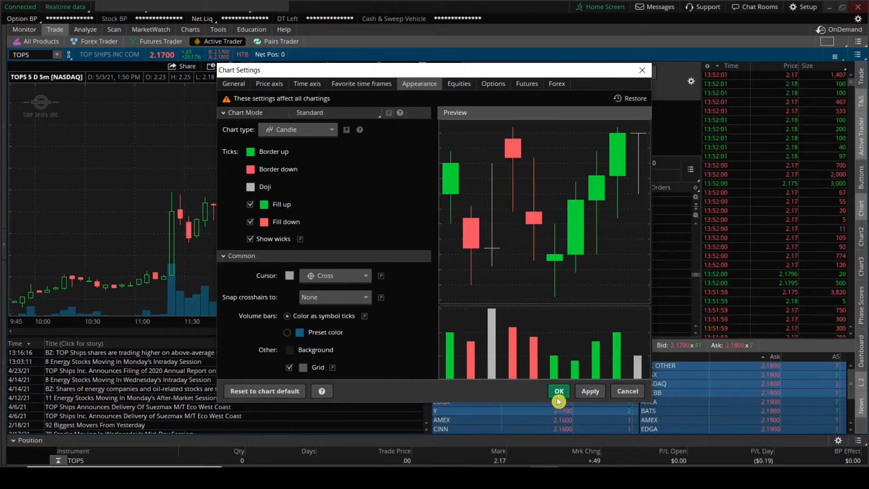
click(589, 391)
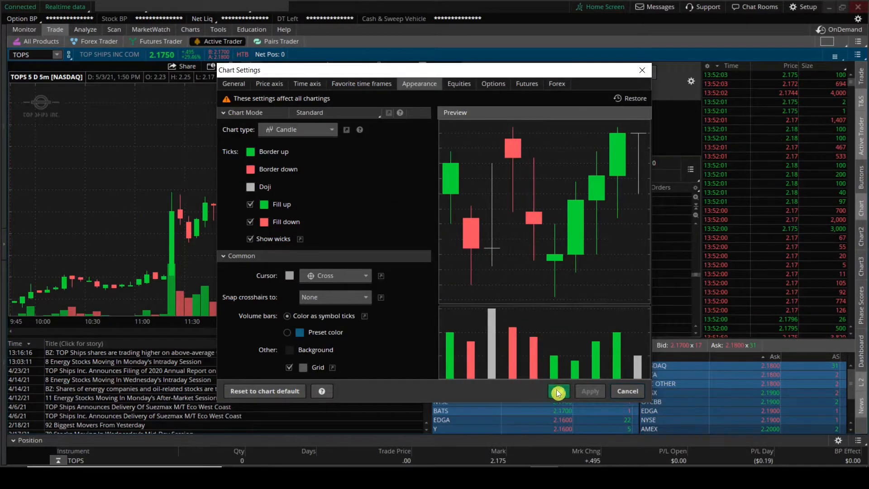
click(558, 391)
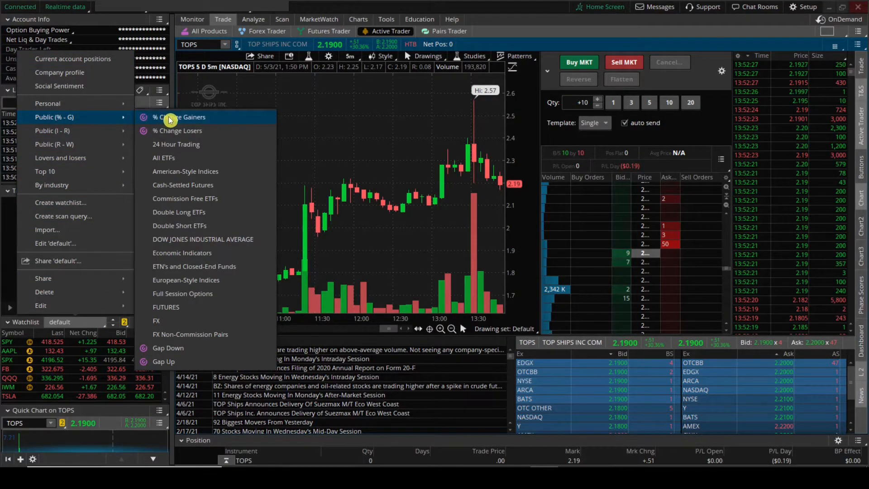
- Load the public % Change Gainers list into the sidebar watchlist
click(178, 117)
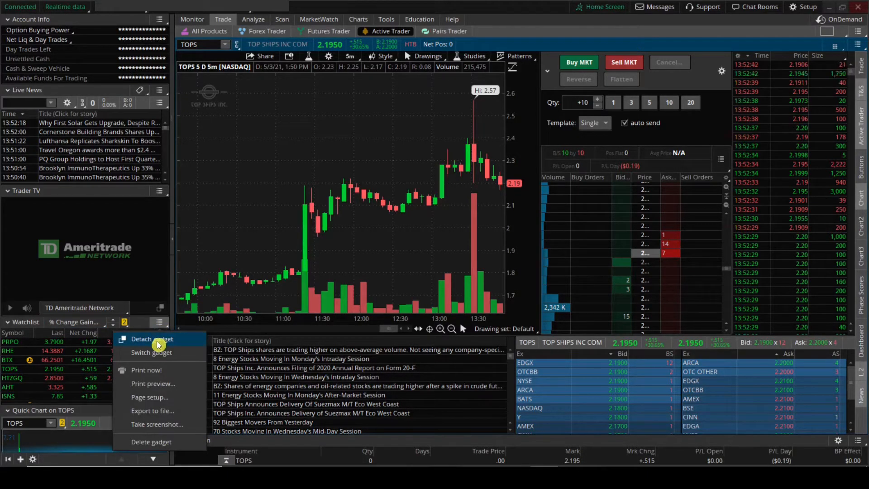
- Detach the % Change Gainers watchlist gadget into a floating window
click(152, 339)
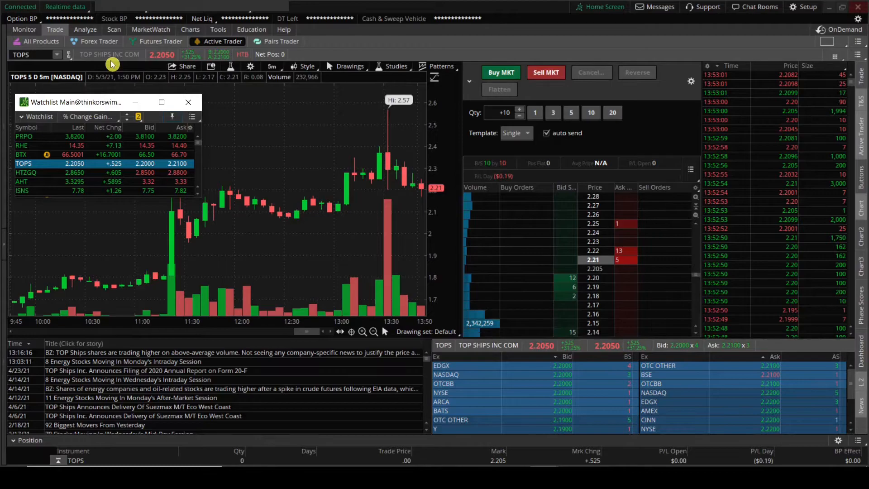
mouse_move(214, 81)
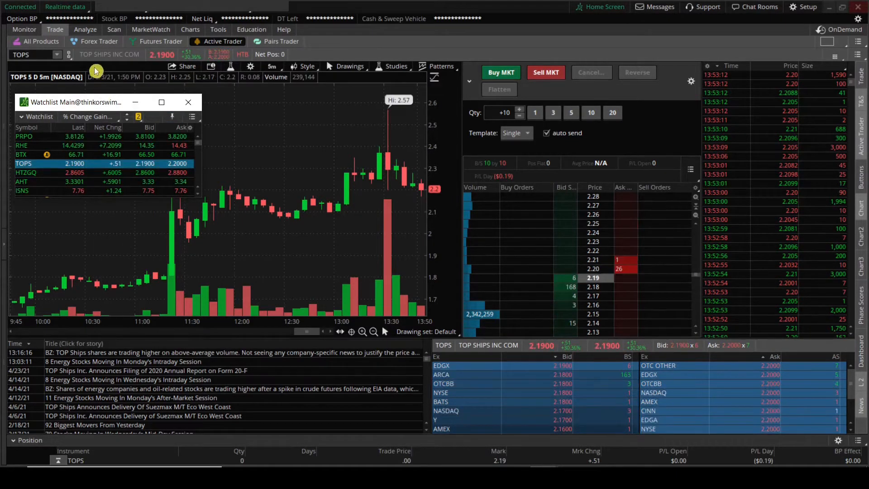
mouse_move(71, 59)
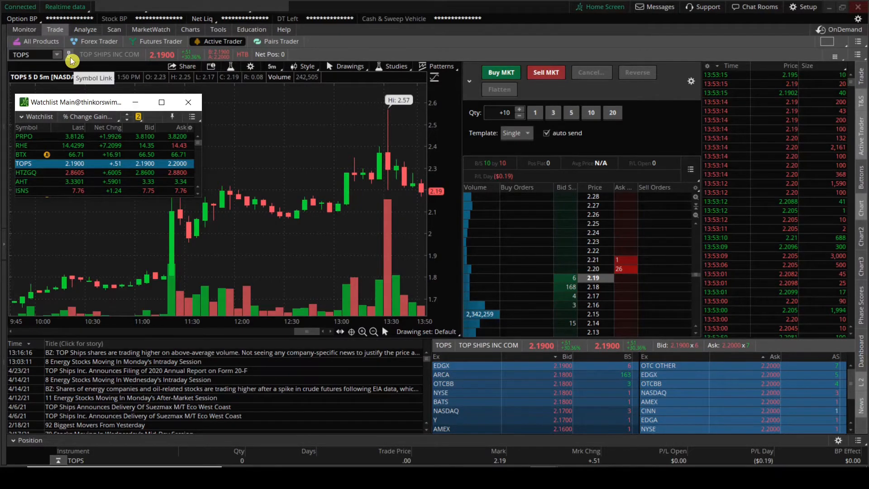
- Match Active Trader's symbol link colour to the watchlist and load BTX
click(70, 59)
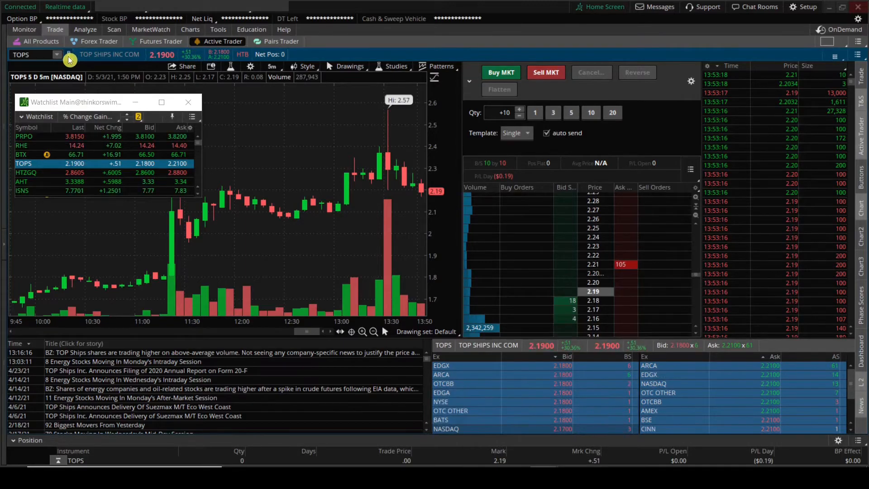
click(67, 54)
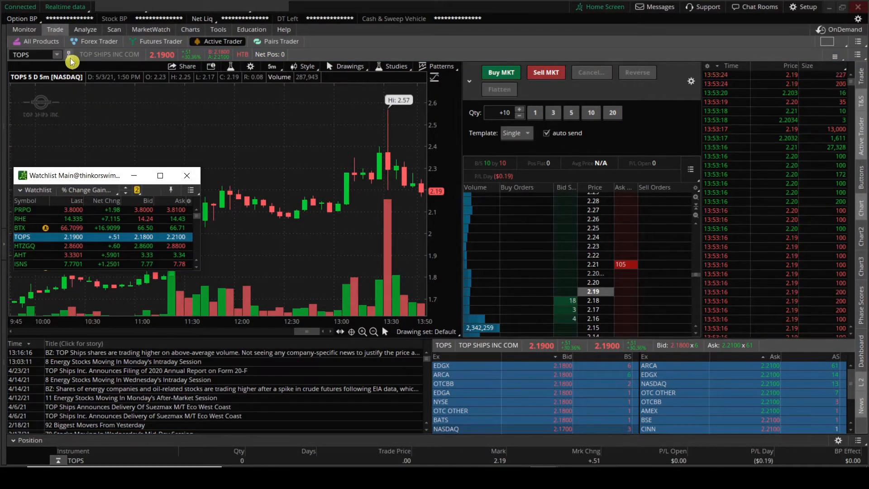
mouse_move(72, 141)
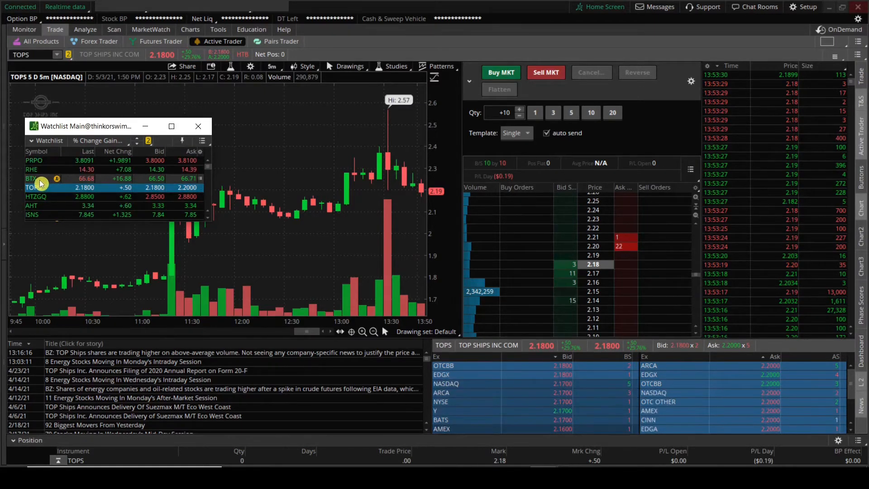
click(32, 178)
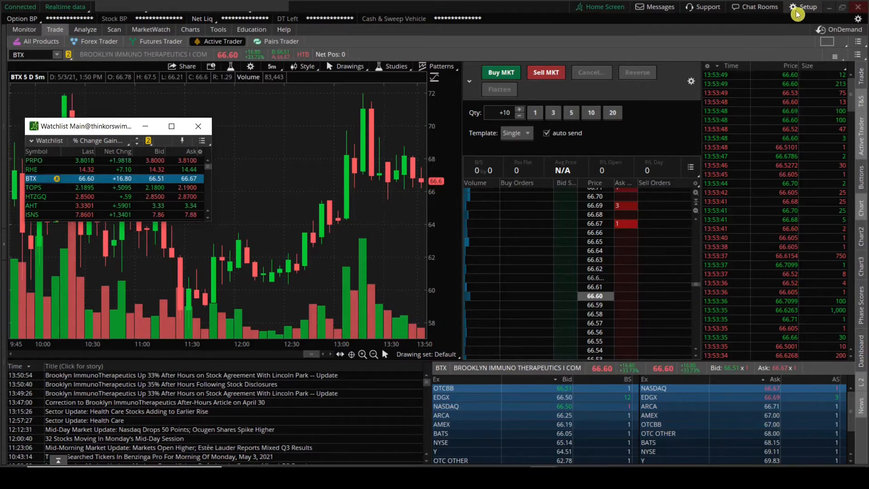
- Set Quote speed to Real-time (no delay) in System settings and apply it
click(805, 7)
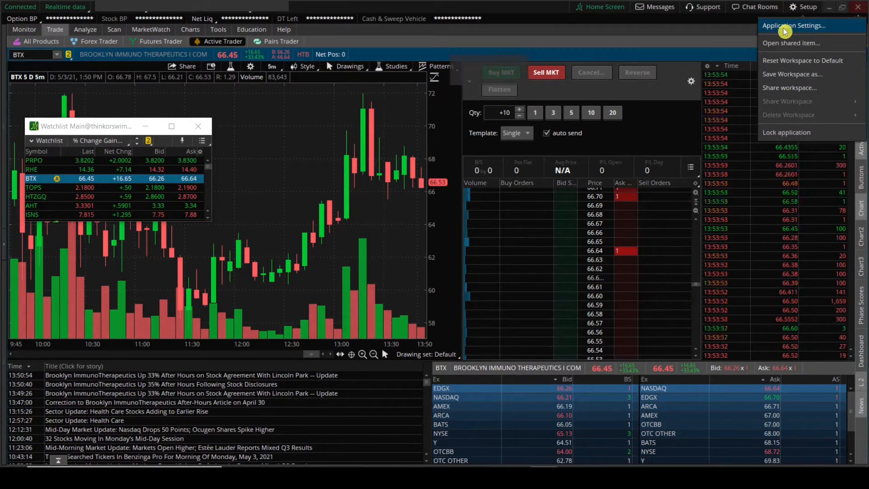
click(795, 25)
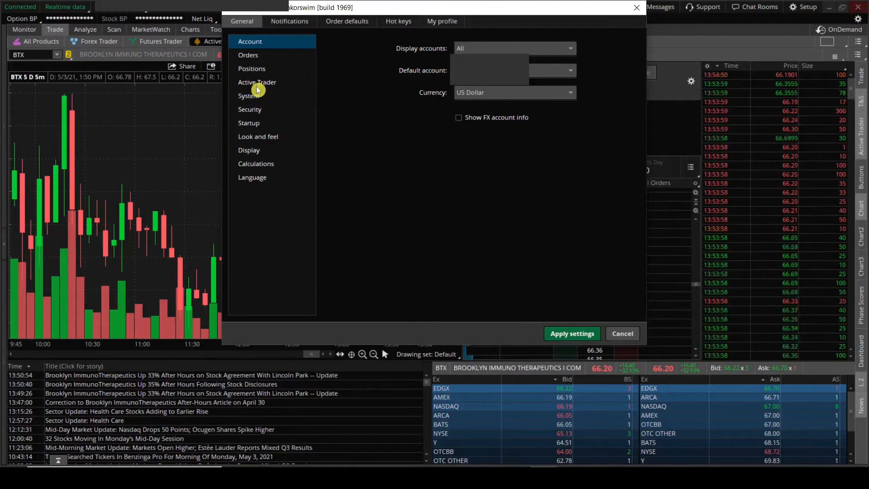
click(248, 95)
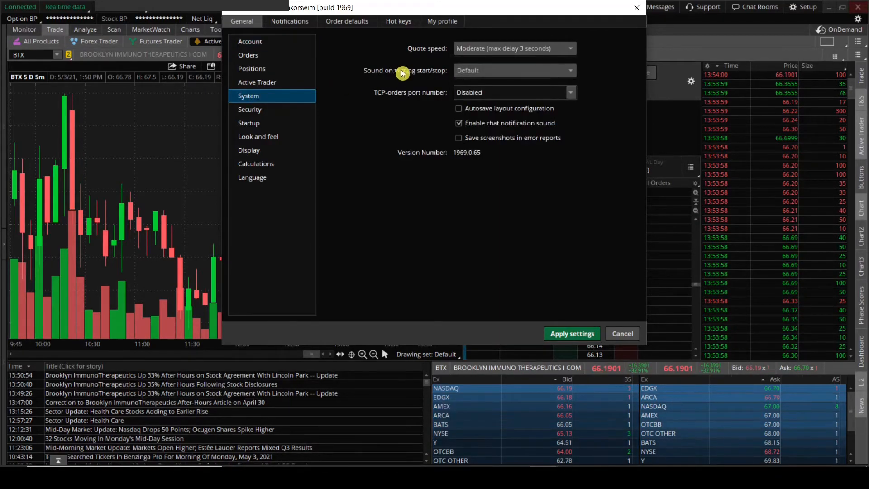
mouse_move(591, 51)
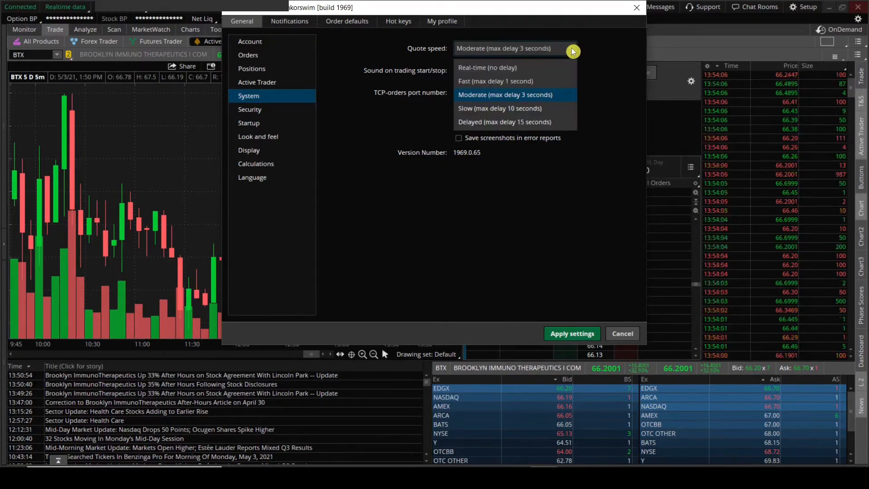
click(487, 67)
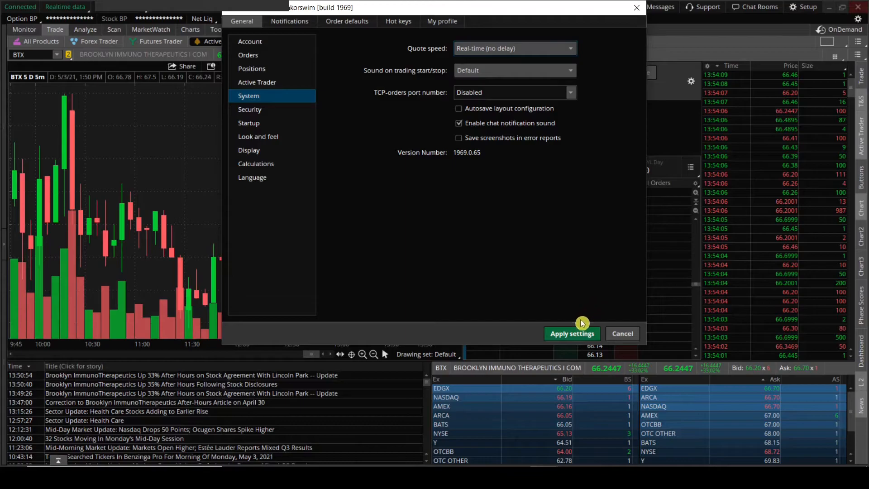
click(572, 334)
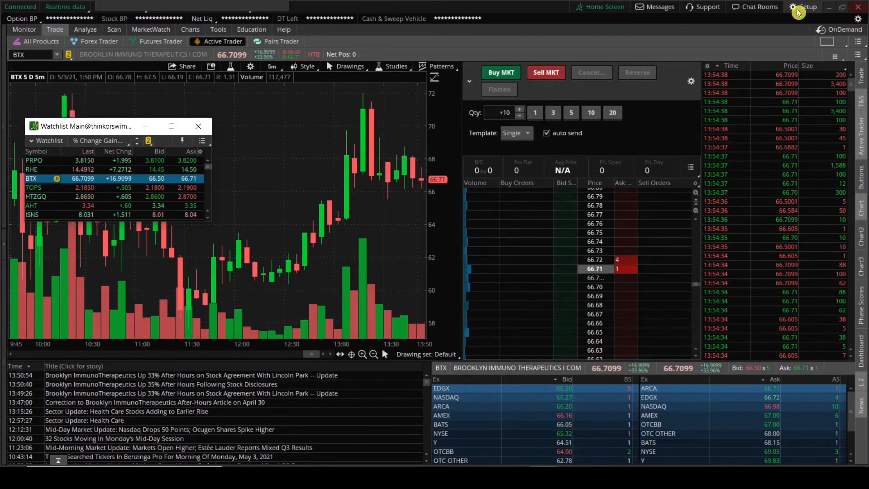
- Set stock Default quantity and Order quantity increment to 100 in Order defaults, then apply
click(803, 6)
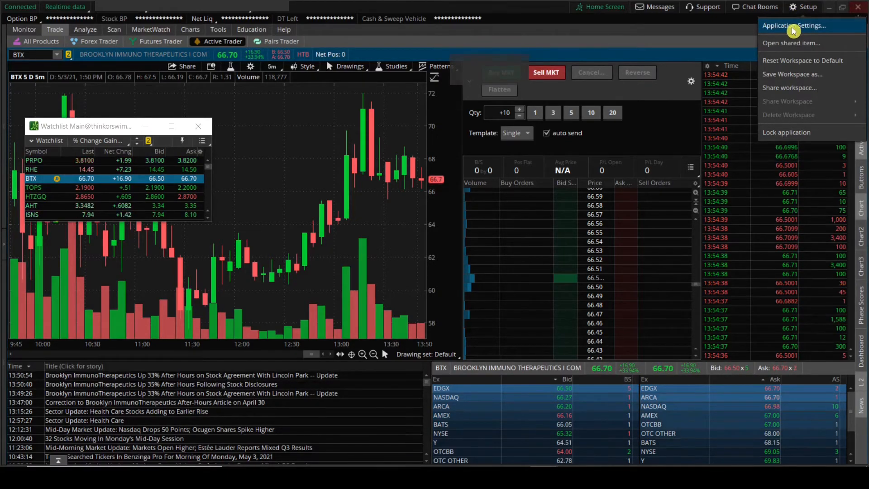
click(777, 25)
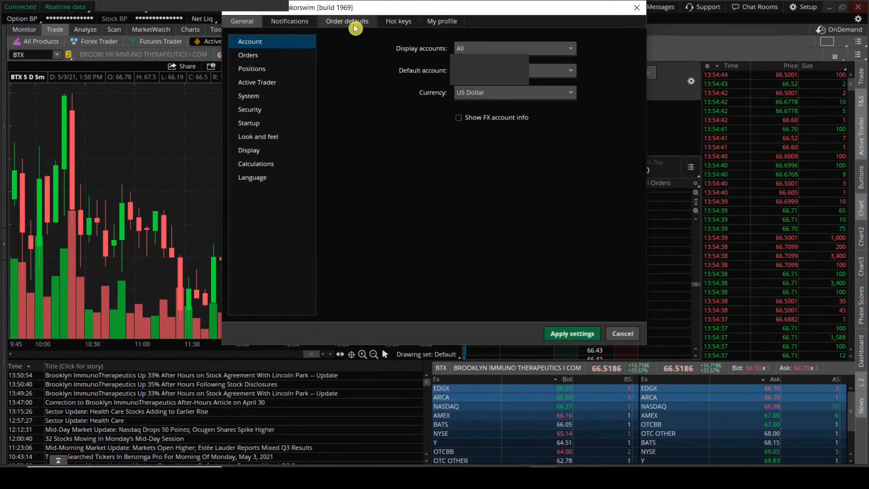
click(347, 21)
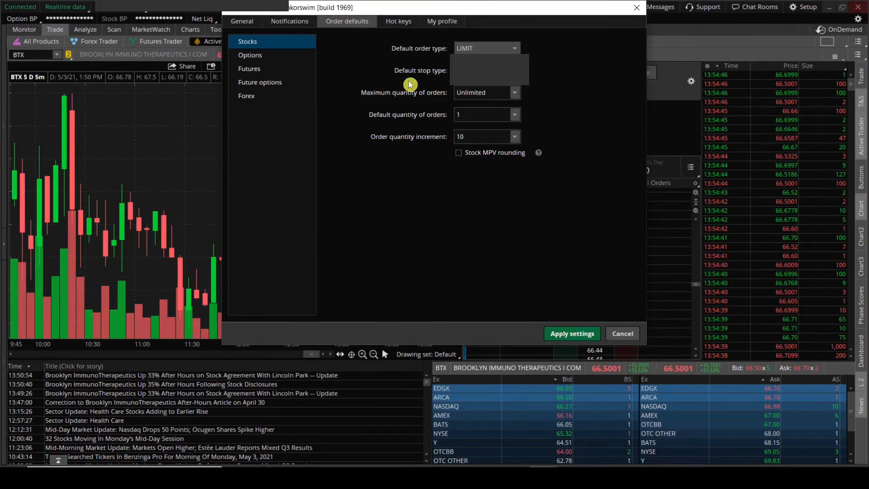
click(484, 69)
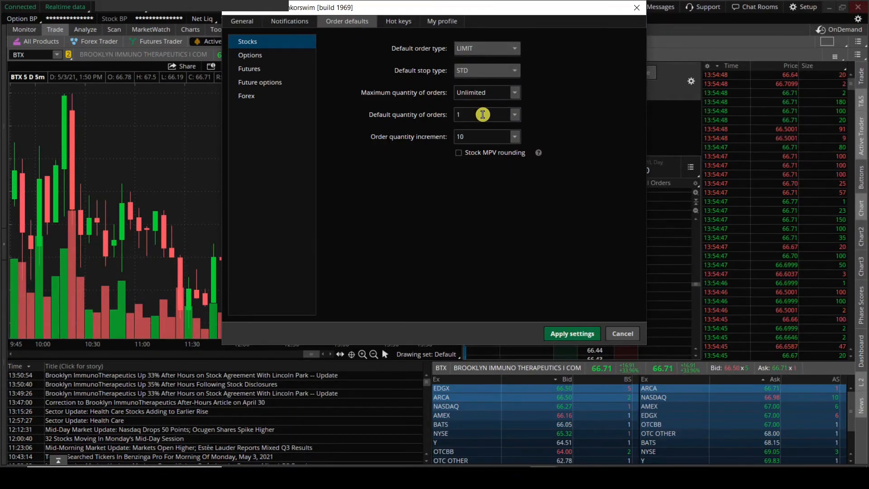
click(482, 115)
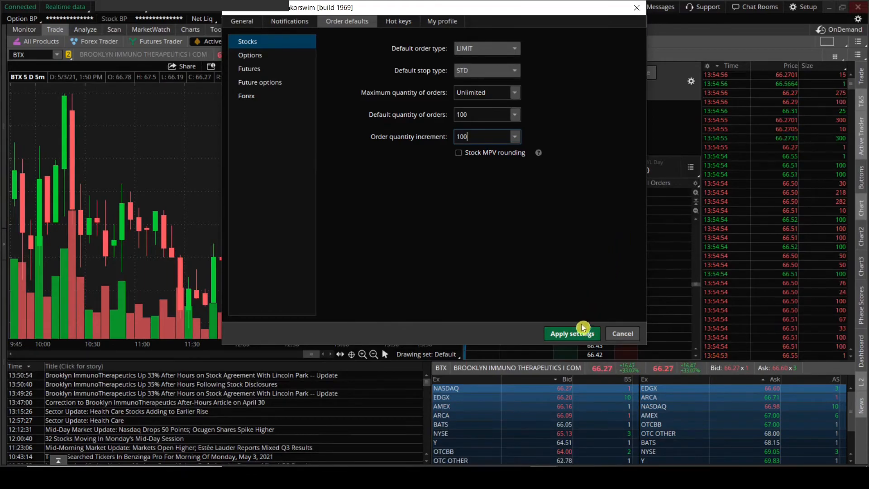
click(571, 333)
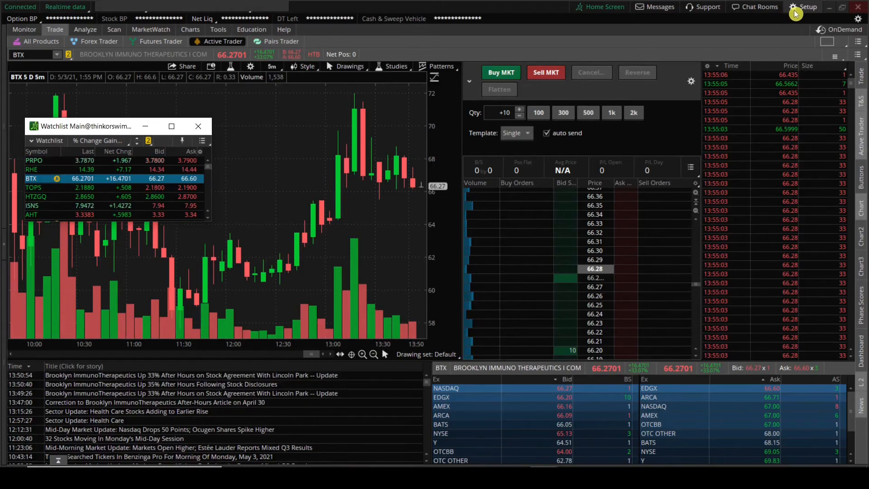
- Save the current layout as a new workspace named 'May2021'
click(808, 7)
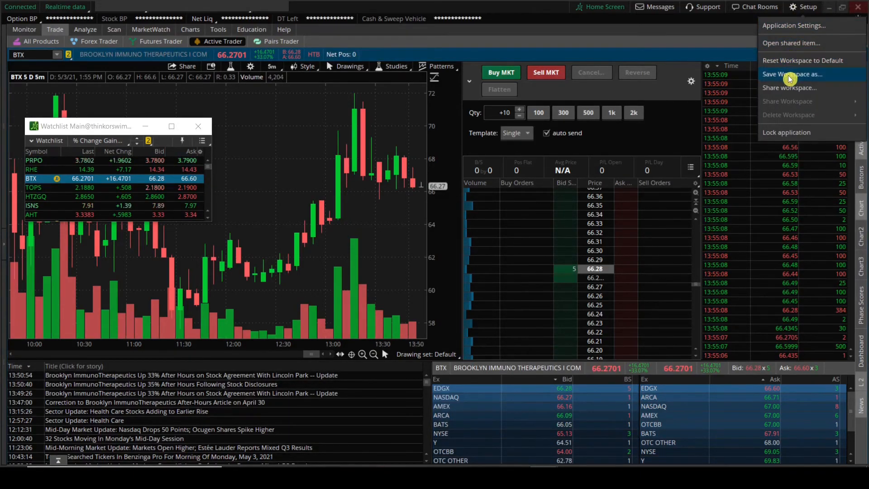
click(793, 74)
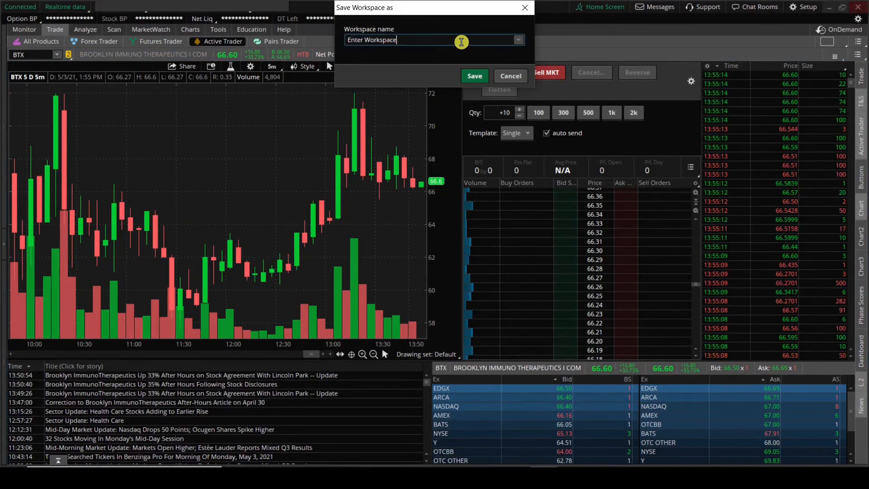
text(May)
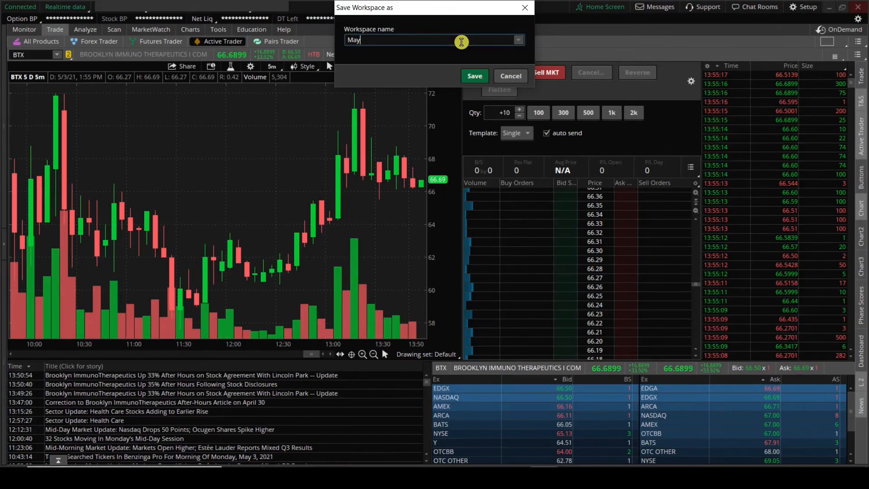
text(2021)
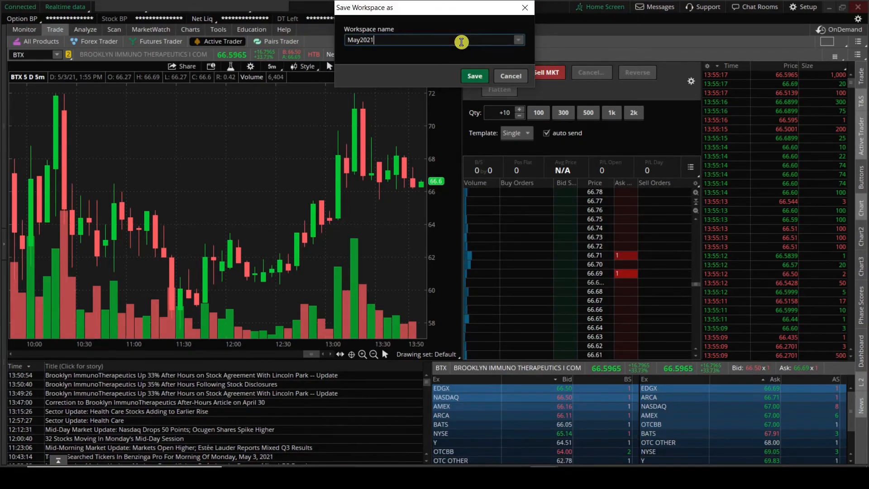
click(474, 76)
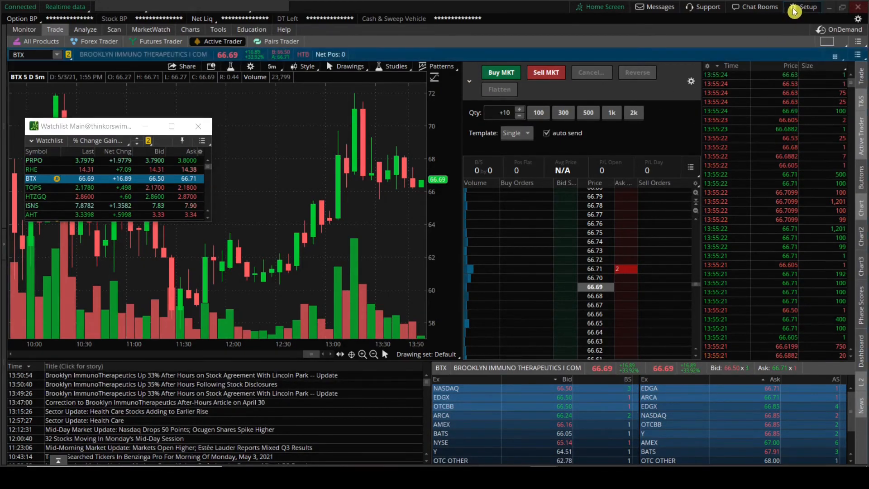
- Reset the workspace to its default layout, then choose the saved May2021 workspace to reload
click(807, 5)
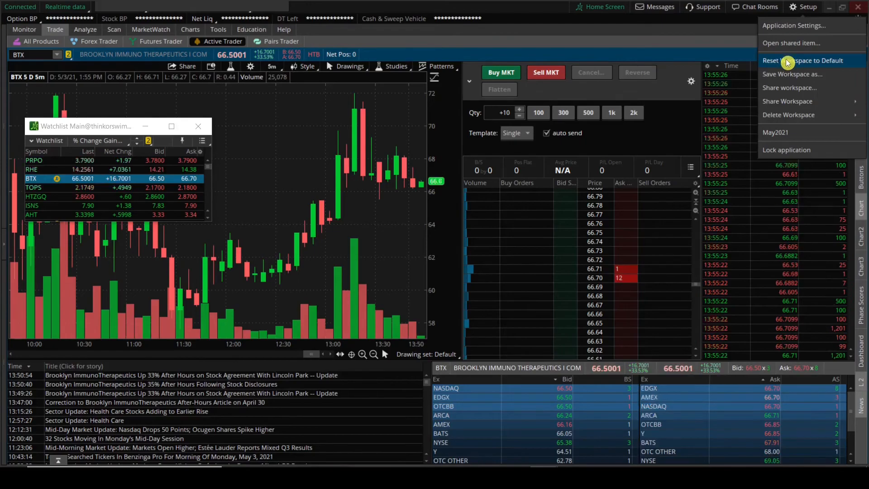
click(810, 60)
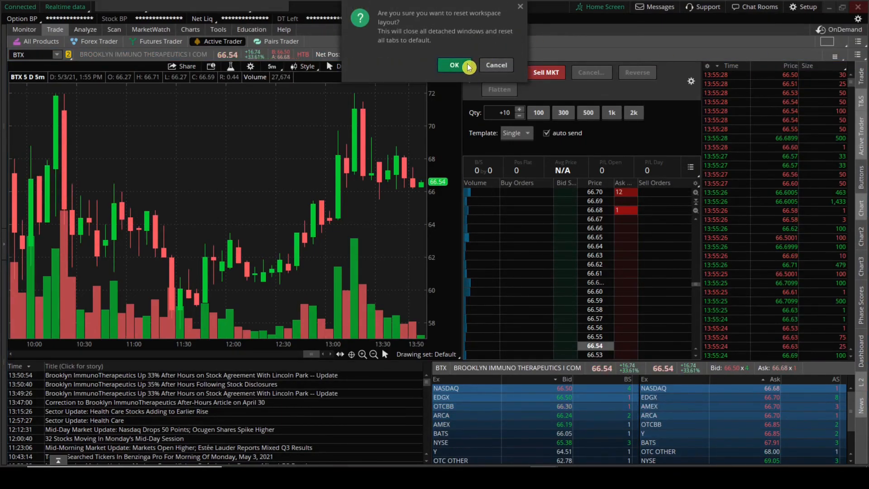
click(454, 65)
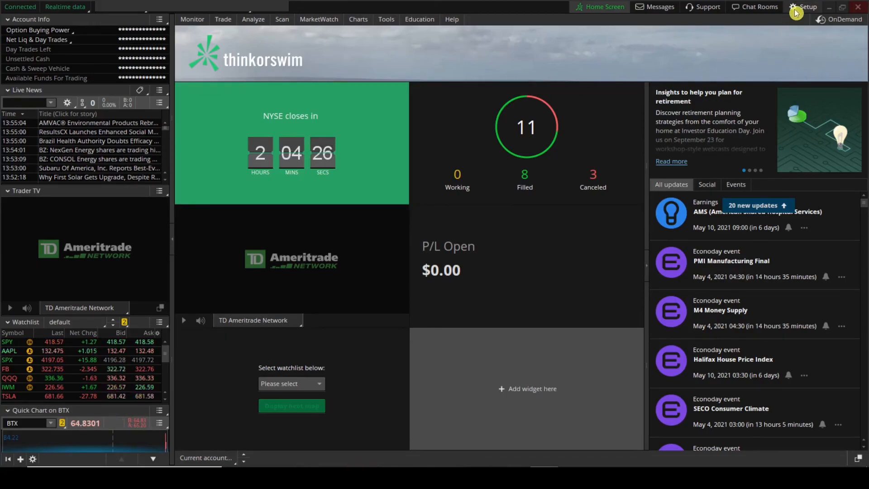
click(806, 6)
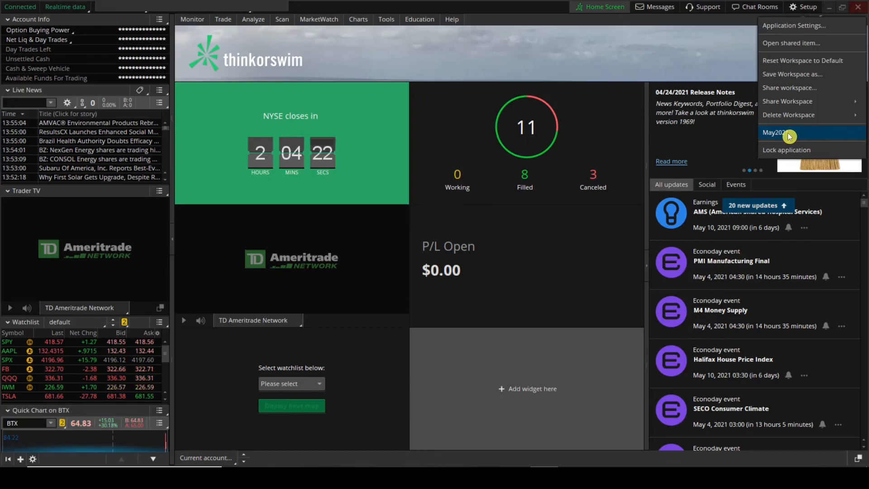
click(776, 132)
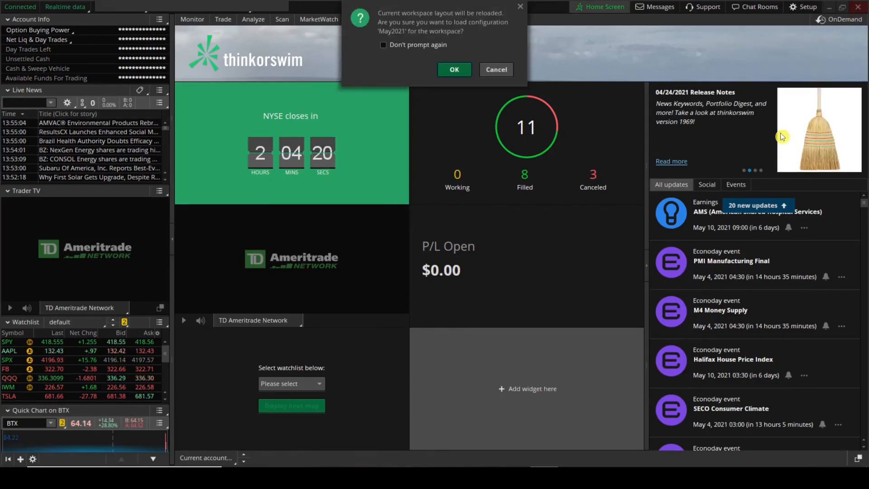